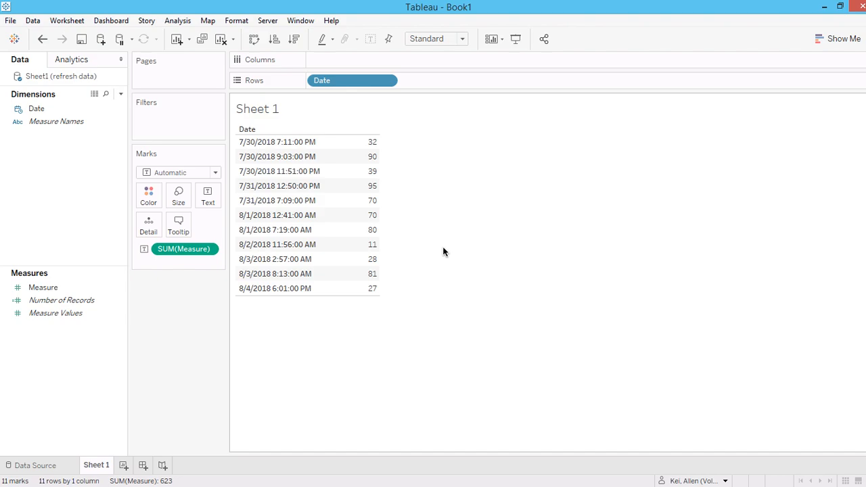
{"action": "mouse_move", "coordinate": [81, 171]}
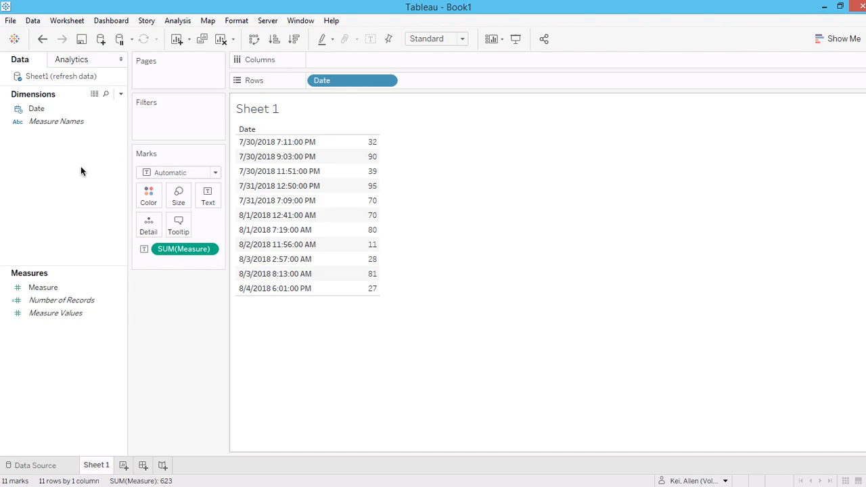
{"action": "mouse_move", "coordinate": [36, 109]}
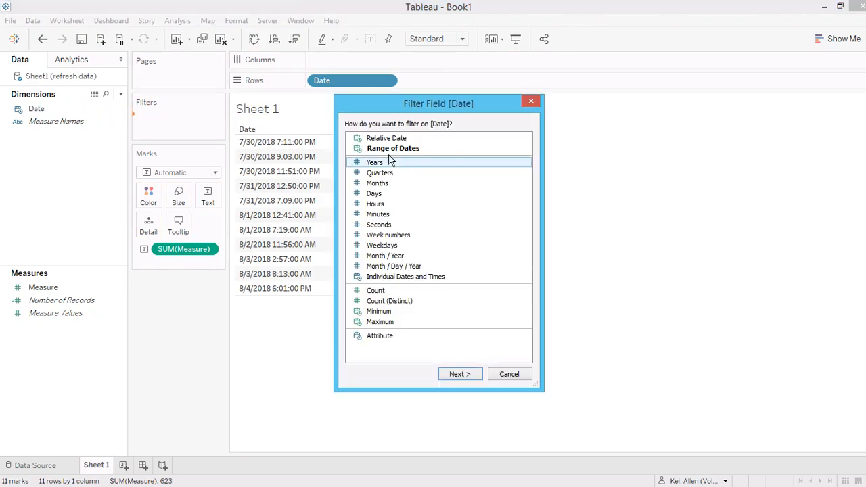
Step: Apply a Range of Dates filter on Date spanning 7/30/2018 to 8/4/2018
{"action": "left_click", "coordinate": [392, 148]}
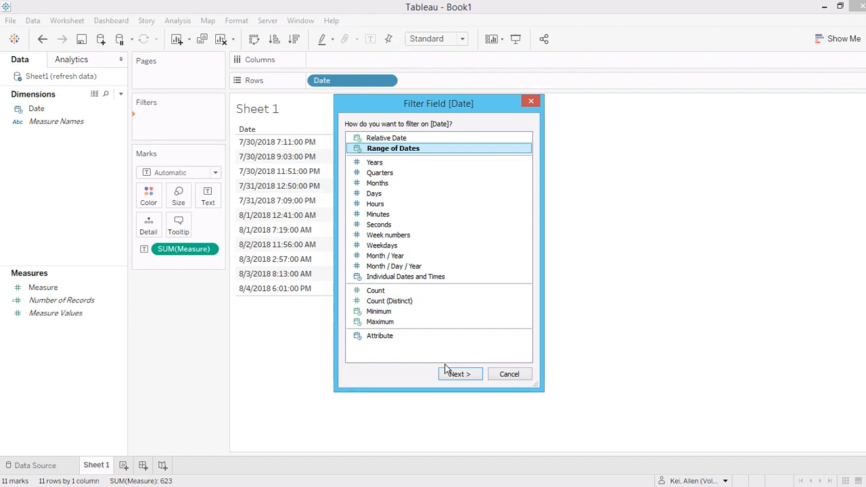
{"action": "left_click", "coordinate": [455, 374]}
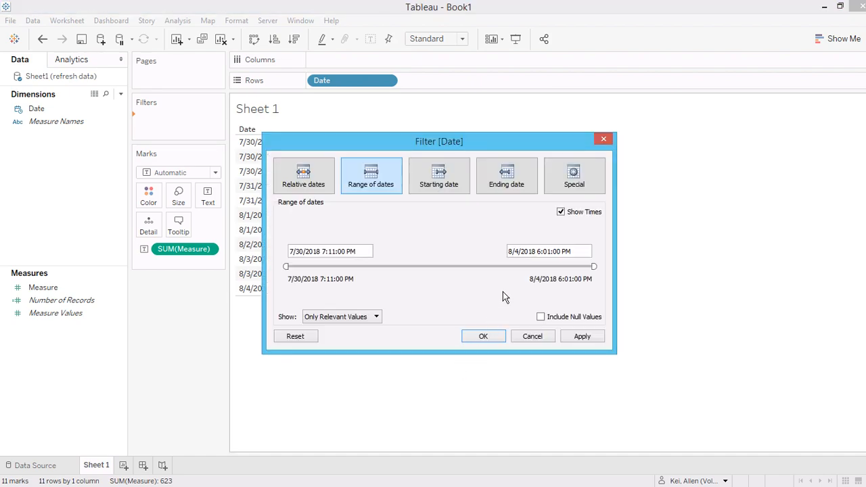
{"action": "left_click", "coordinate": [483, 335]}
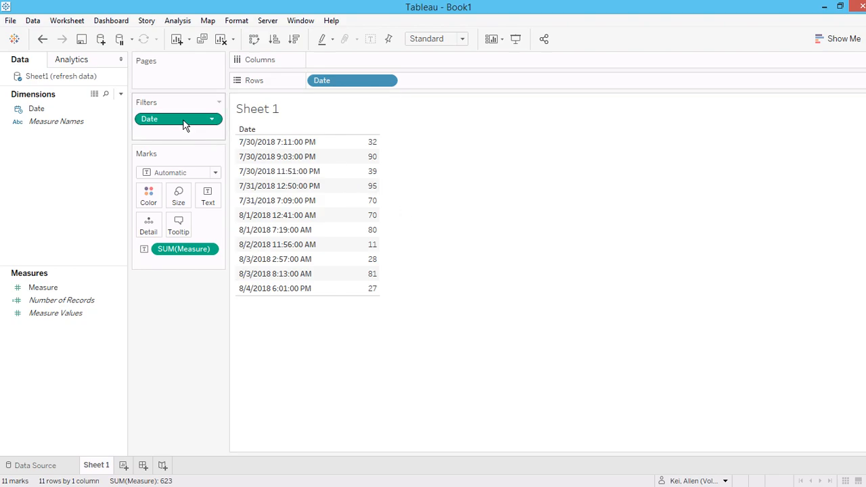
Step: Show the Date filter as a range slider card beside the sheet
{"action": "right_click", "coordinate": [176, 119]}
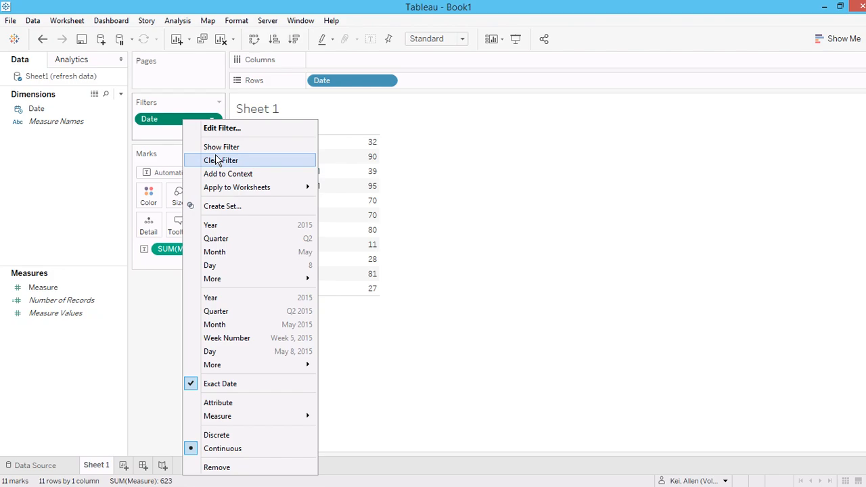
{"action": "mouse_move", "coordinate": [230, 238]}
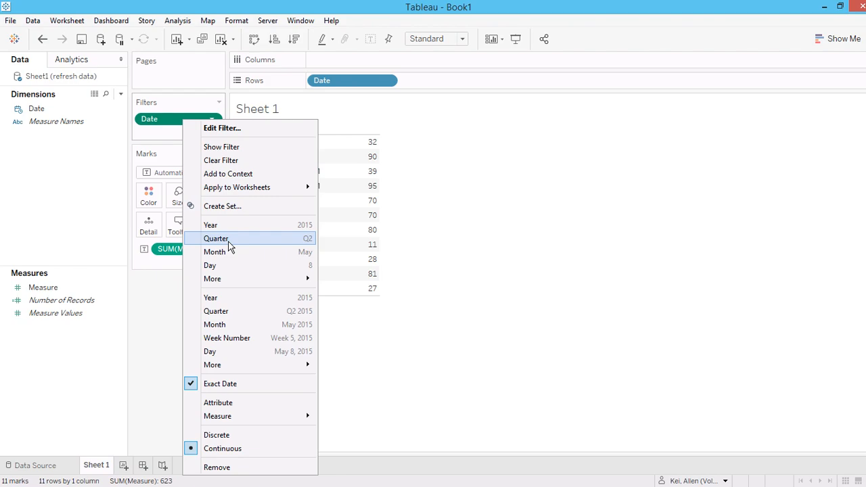
{"action": "mouse_move", "coordinate": [222, 146]}
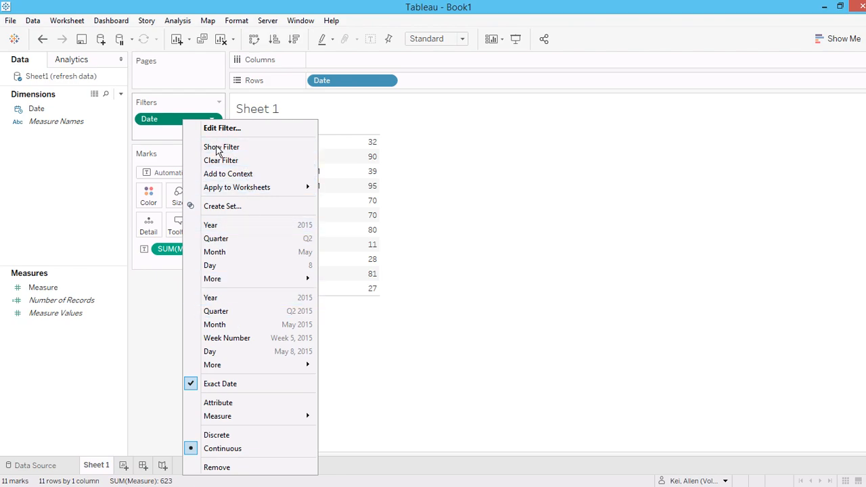
{"action": "left_click", "coordinate": [222, 146]}
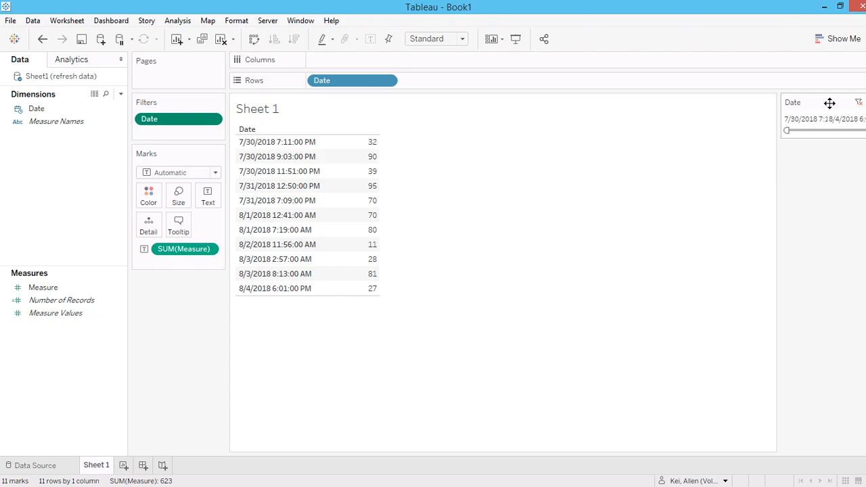
{"action": "mouse_move", "coordinate": [189, 283]}
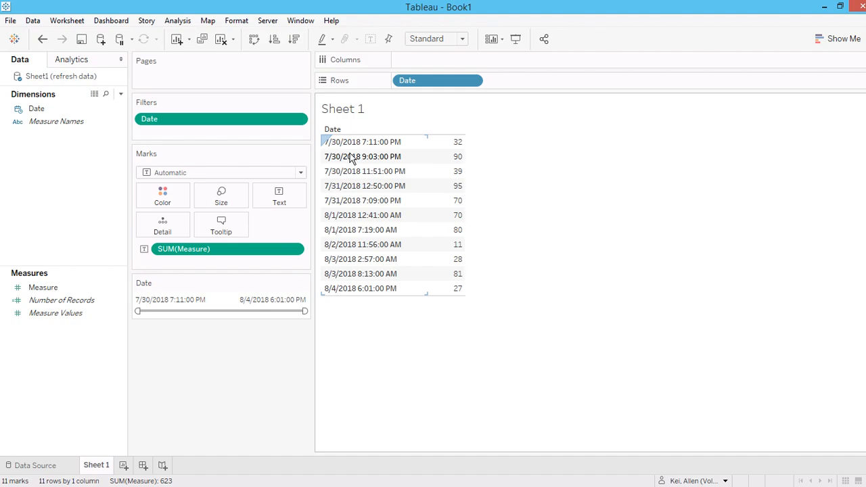
{"action": "mouse_move", "coordinate": [201, 349]}
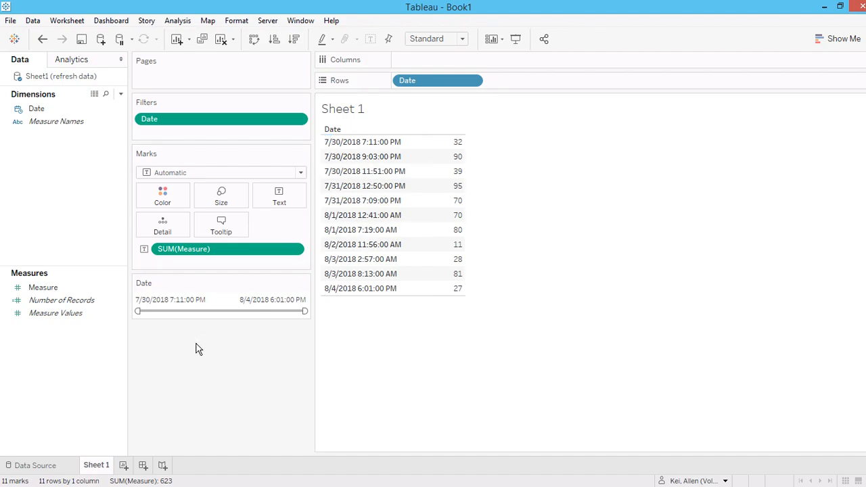
{"action": "mouse_move", "coordinate": [195, 290]}
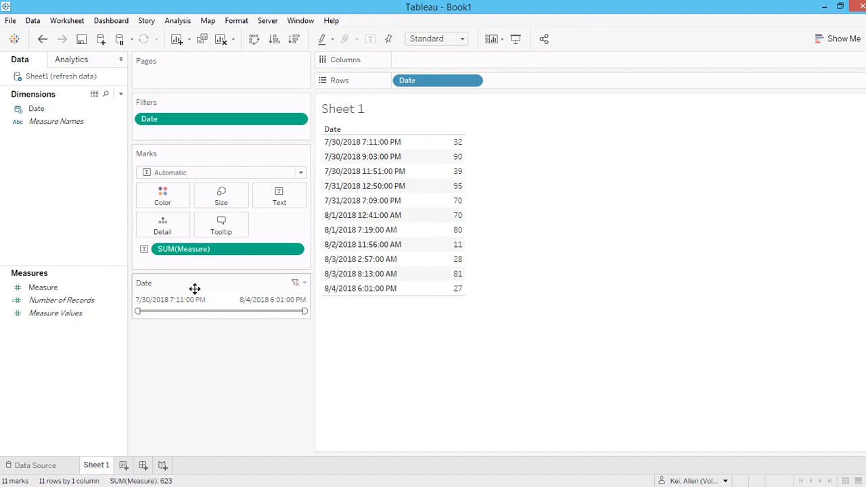
{"action": "left_click", "coordinate": [264, 300]}
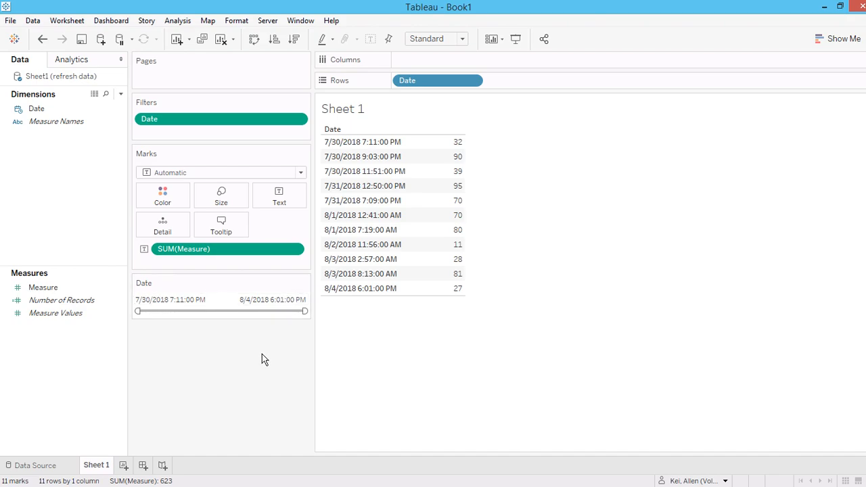
{"action": "mouse_move", "coordinate": [395, 330]}
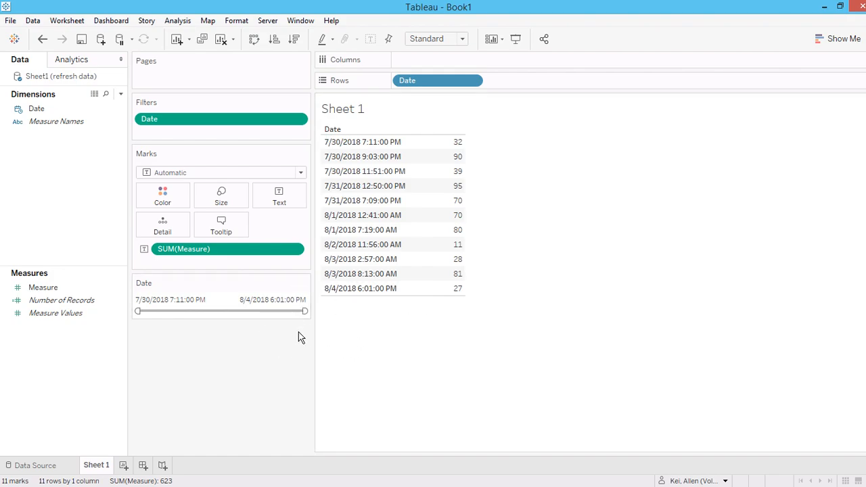
{"action": "mouse_move", "coordinate": [314, 319]}
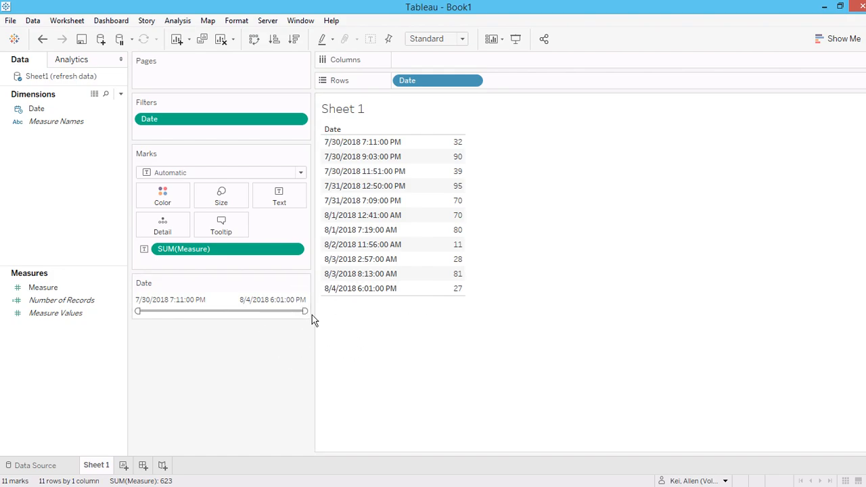
{"action": "mouse_move", "coordinate": [306, 331]}
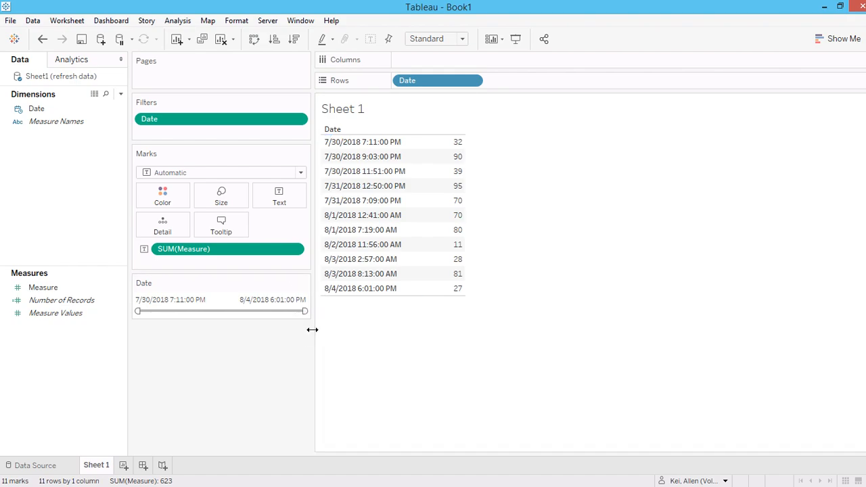
{"action": "mouse_move", "coordinate": [459, 244]}
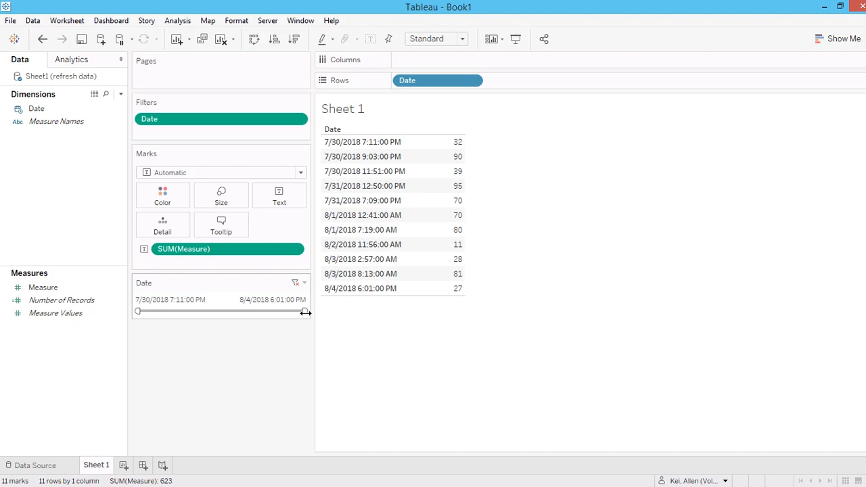
{"action": "mouse_move", "coordinate": [260, 329]}
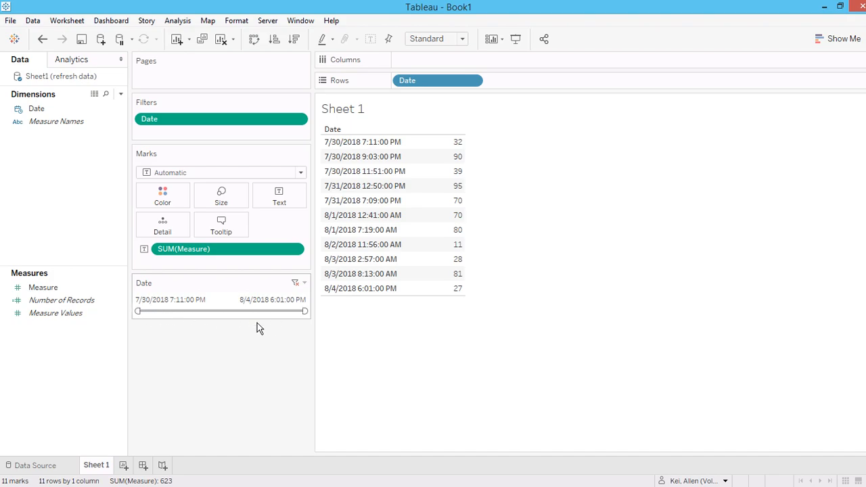
{"action": "mouse_move", "coordinate": [277, 312]}
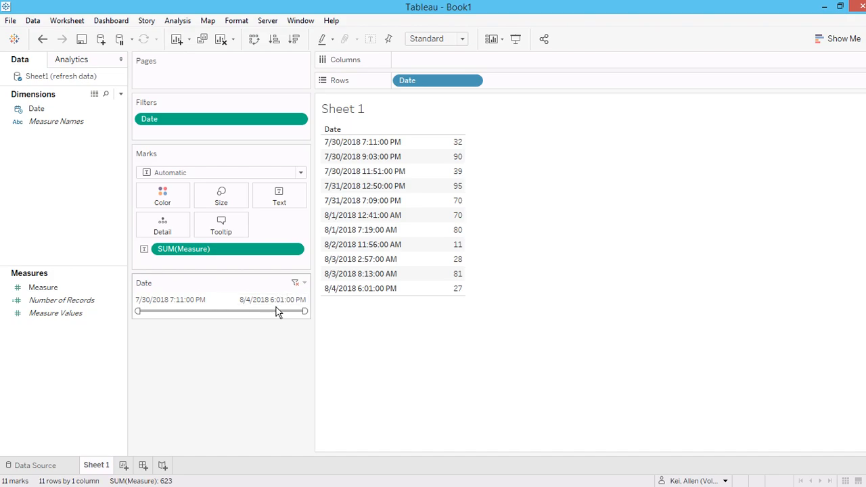
{"action": "mouse_move", "coordinate": [271, 314]}
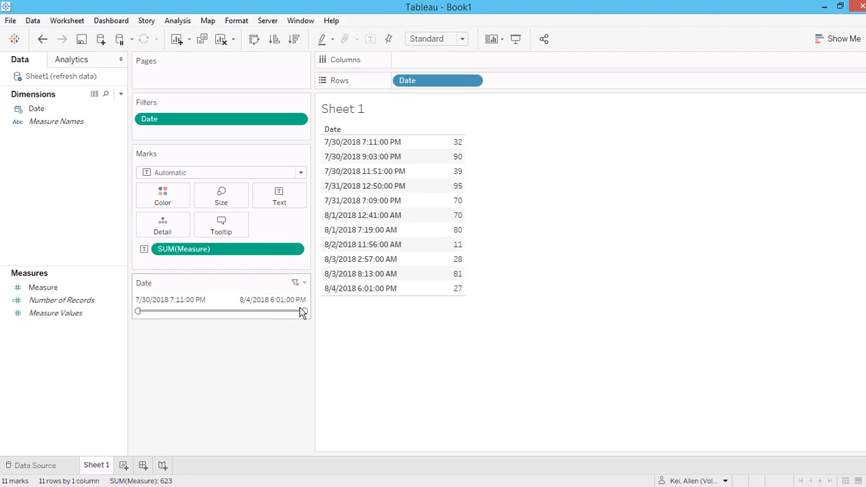
{"action": "mouse_move", "coordinate": [284, 322]}
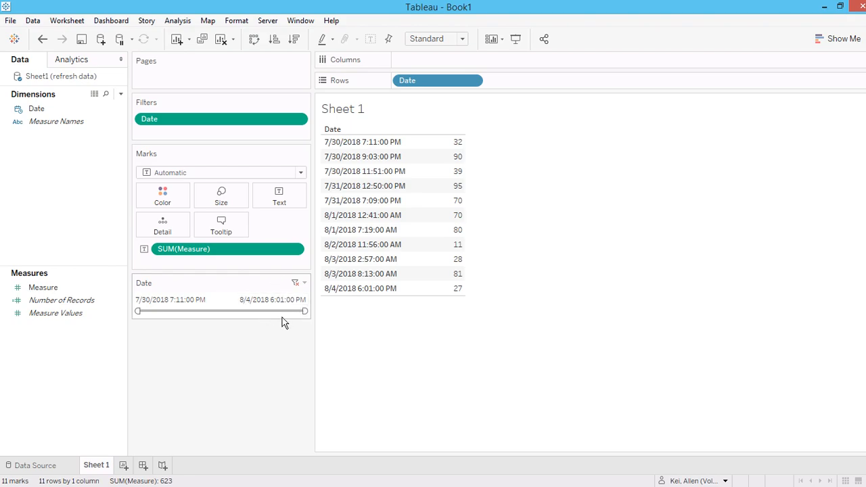
{"action": "mouse_move", "coordinate": [303, 310]}
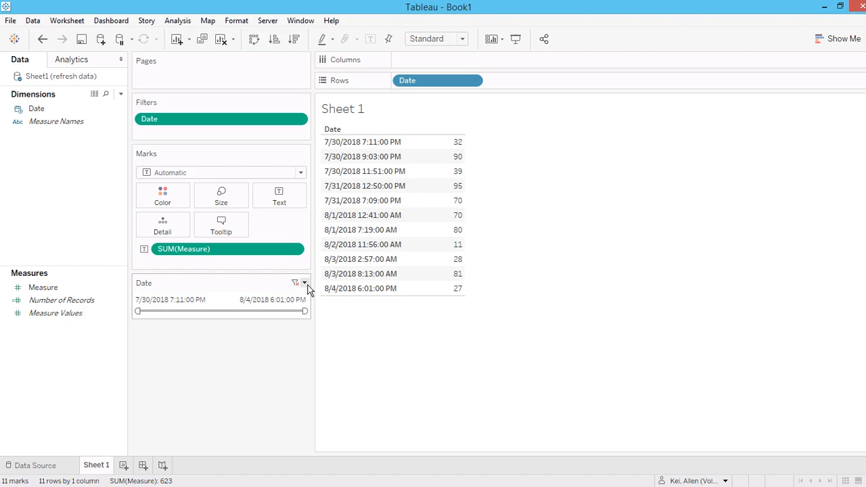
Step: Open the Date slider card's dropdown menu, dismiss it, and reopen it
{"action": "left_click", "coordinate": [304, 283]}
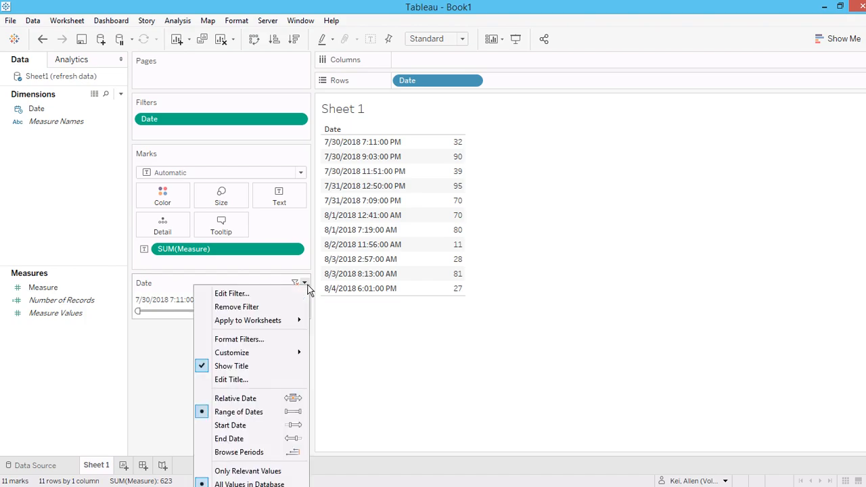
{"action": "mouse_move", "coordinate": [381, 330]}
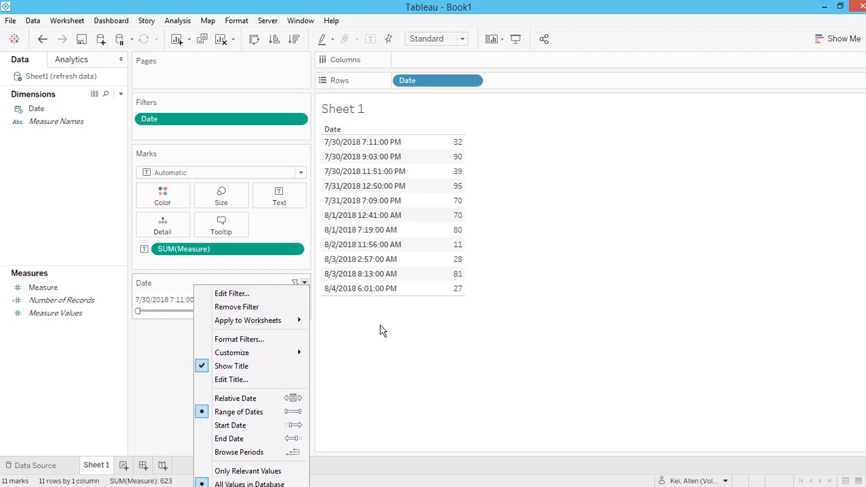
{"action": "left_click", "coordinate": [238, 411]}
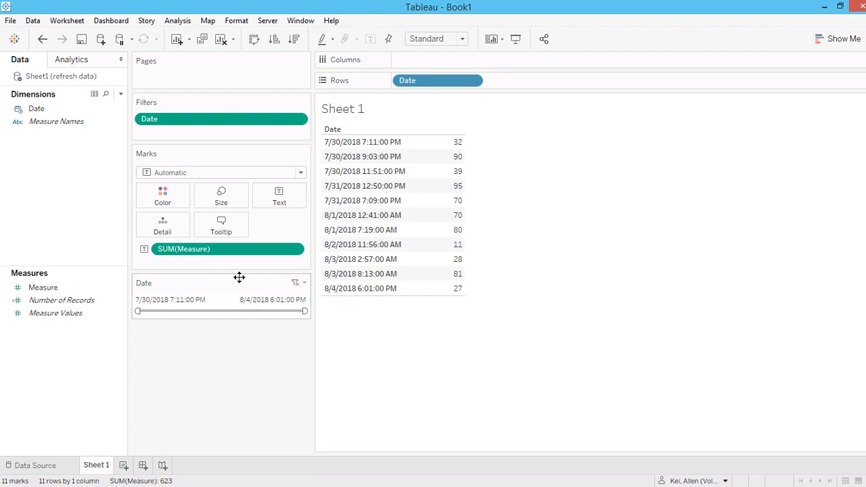
{"action": "mouse_move", "coordinate": [290, 290]}
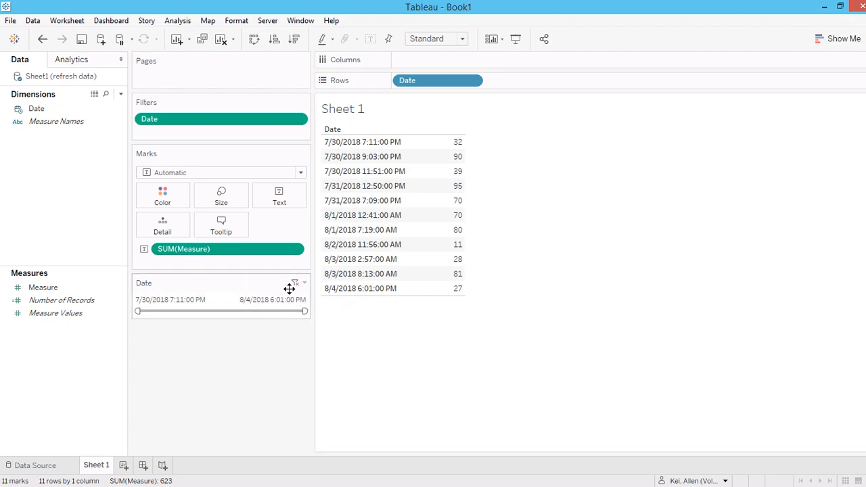
{"action": "left_click", "coordinate": [297, 283]}
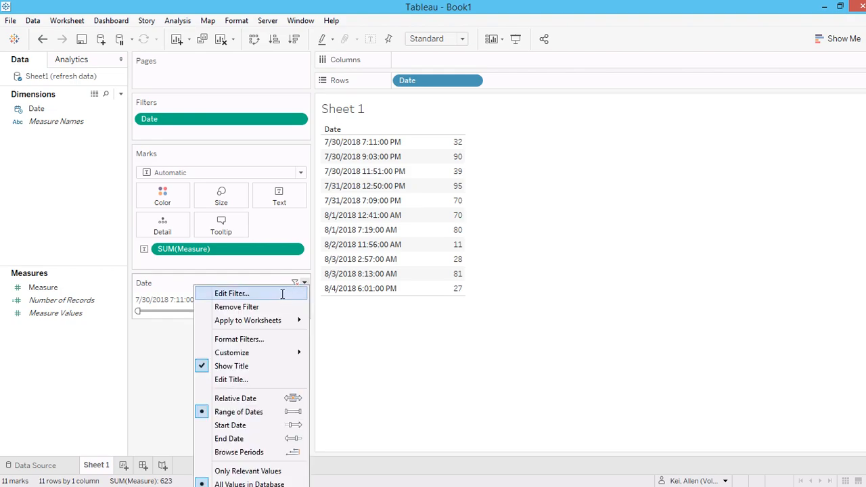
Step: Edit the Date filter to the Special option Non-null dates and confirm
{"action": "left_click", "coordinate": [233, 292]}
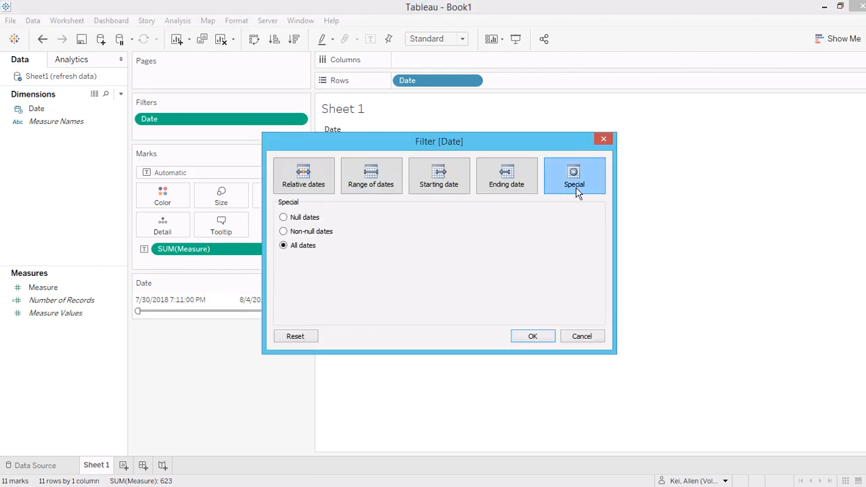
{"action": "left_click", "coordinate": [283, 230]}
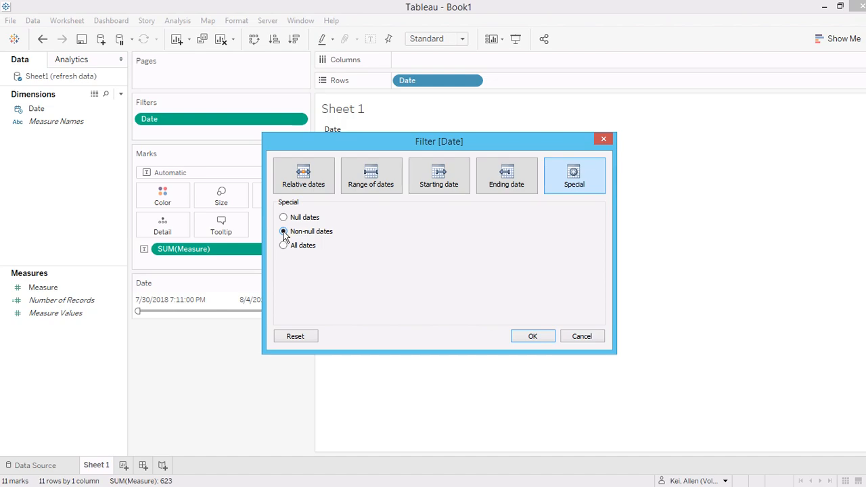
{"action": "left_click", "coordinate": [533, 336]}
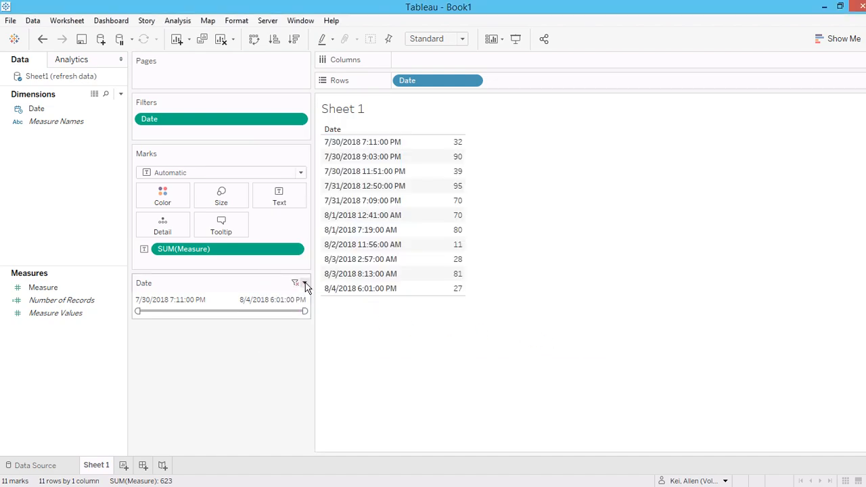
{"action": "left_click", "coordinate": [304, 283]}
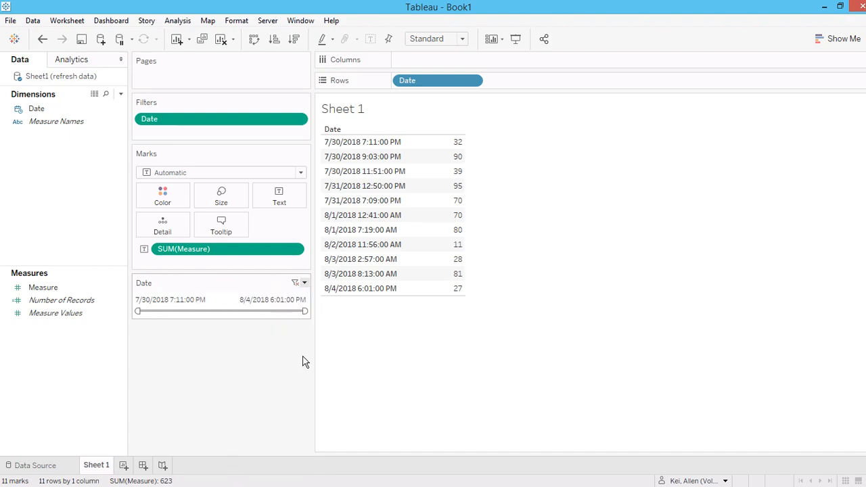
{"action": "left_click", "coordinate": [305, 283]}
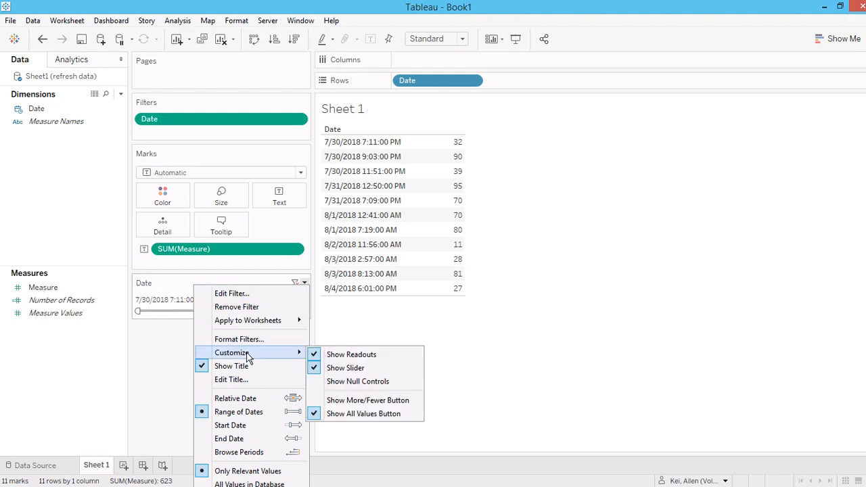
Step: Show null controls on the Date card and choose Non-Null Values Only
{"action": "left_click", "coordinate": [358, 382]}
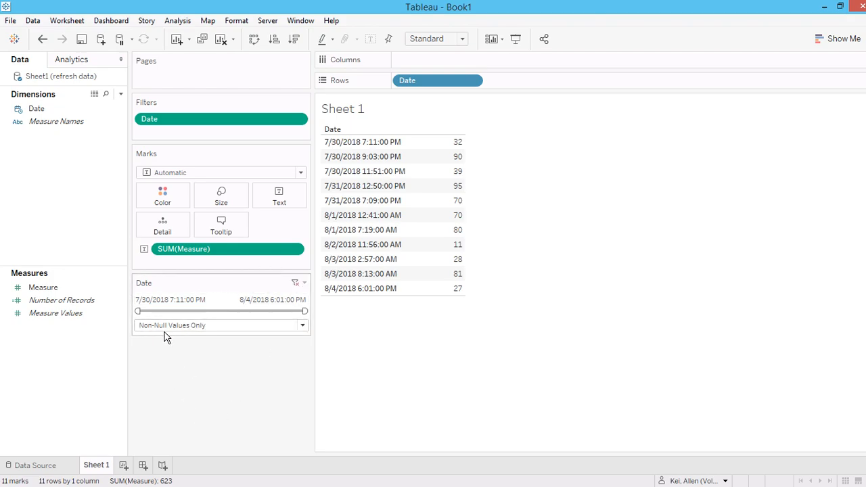
{"action": "mouse_move", "coordinate": [213, 368]}
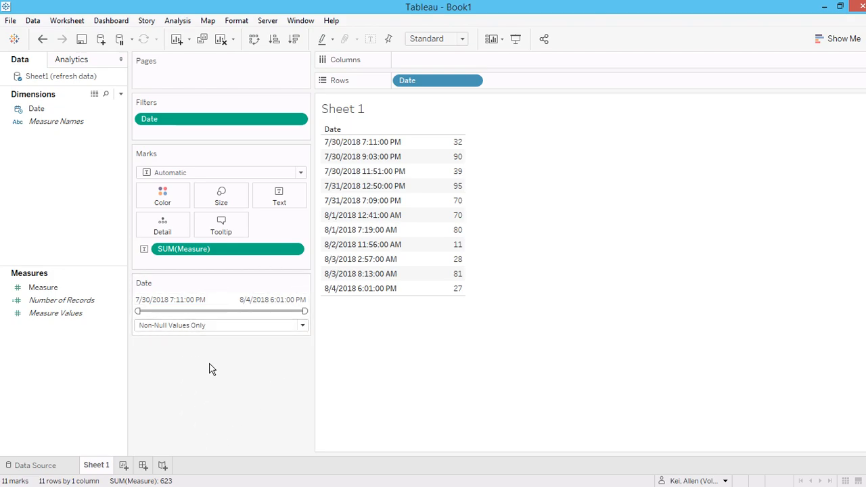
{"action": "mouse_move", "coordinate": [331, 349]}
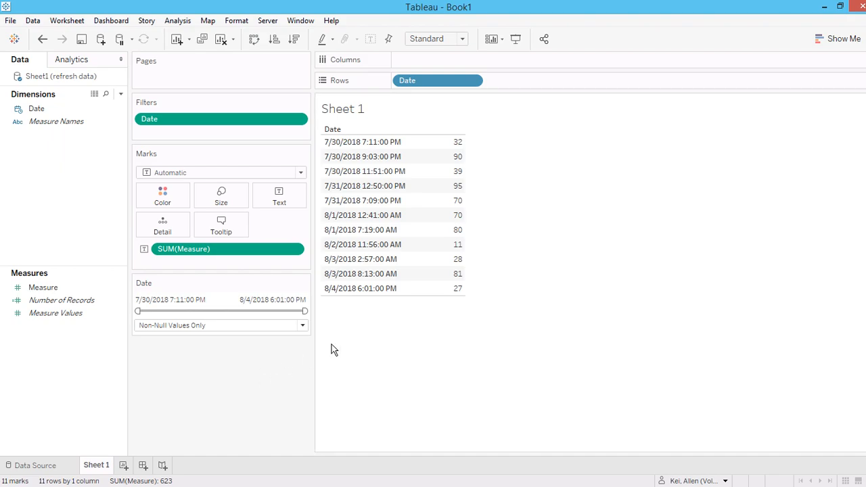
{"action": "mouse_move", "coordinate": [277, 322]}
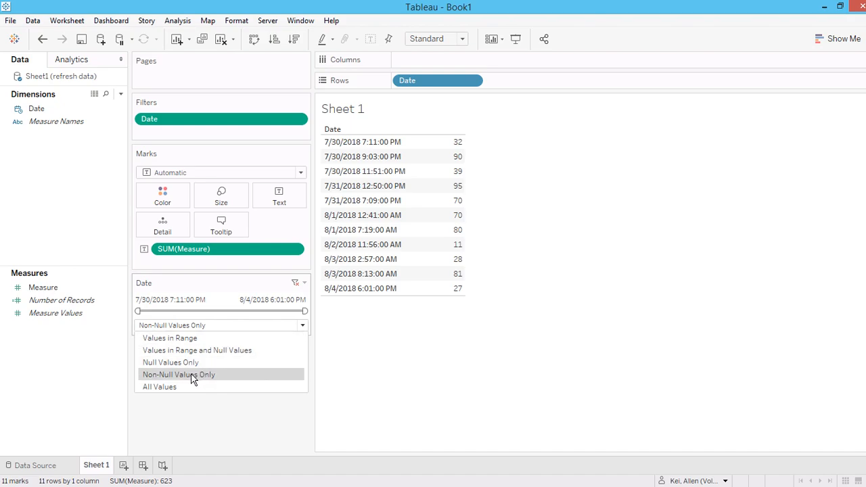
{"action": "left_click", "coordinate": [178, 373]}
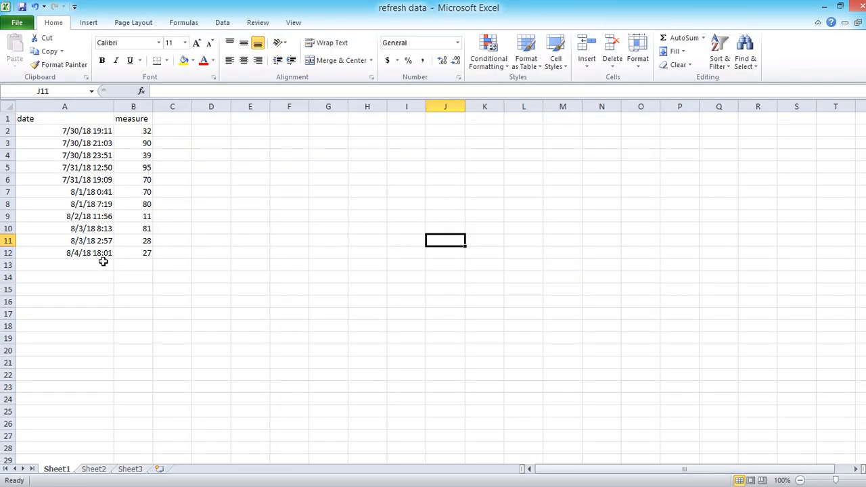
Step: Copy the last four dates into A13:A16 and change their months to September 2018
{"action": "left_click", "coordinate": [88, 217]}
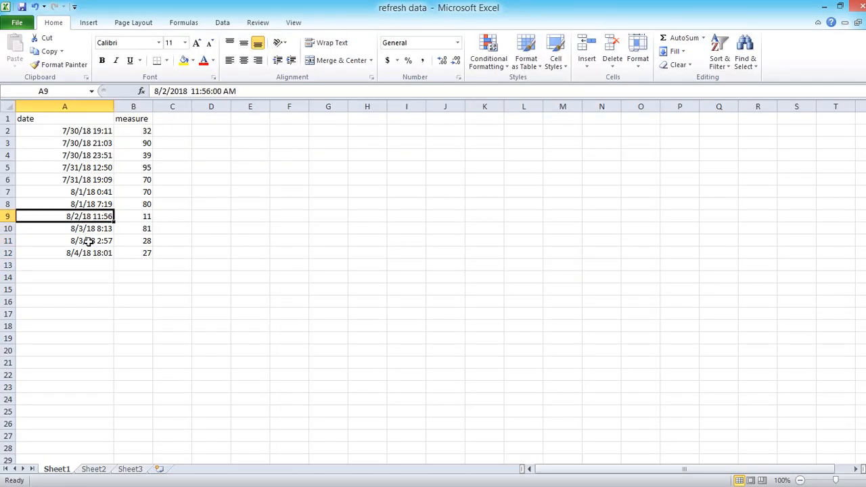
{"action": "left_click_drag", "start_coordinate": [88, 217], "coordinate": [88, 253]}
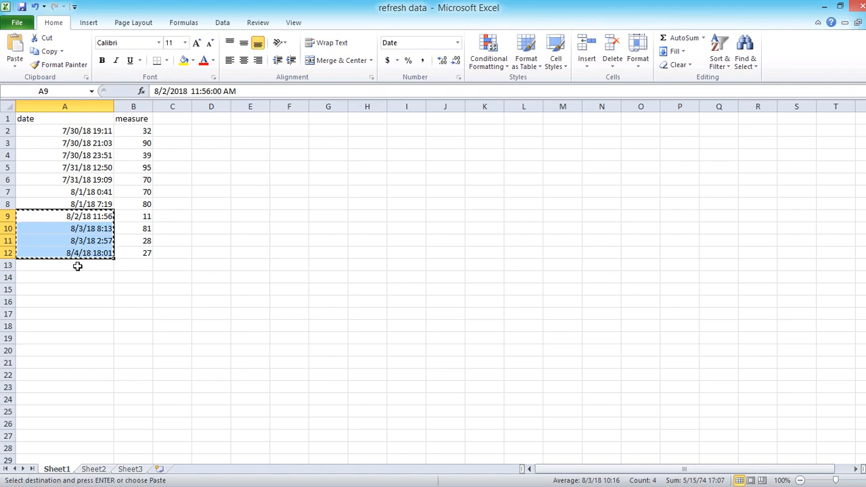
{"action": "left_click", "coordinate": [65, 264]}
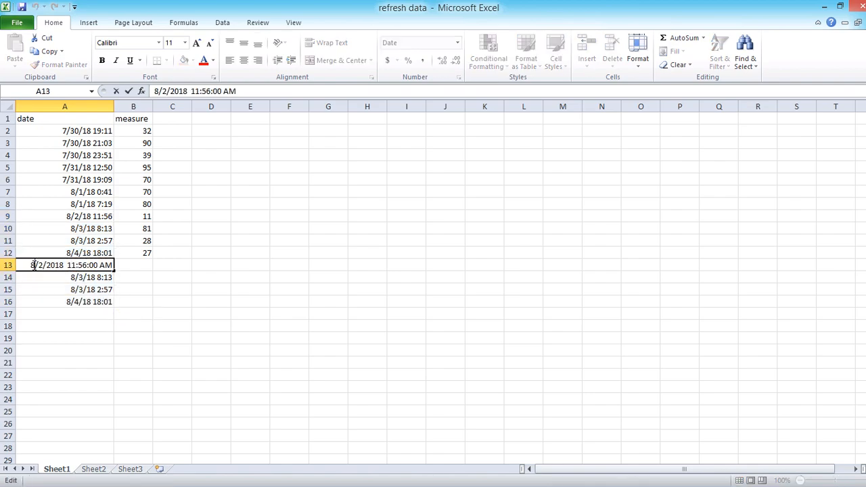
{"action": "key", "text": "Return"}
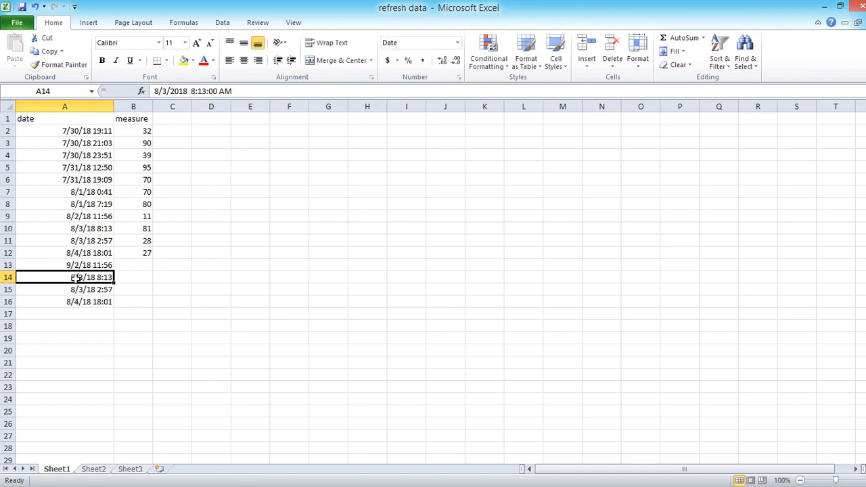
{"action": "double_click", "coordinate": [75, 276]}
{"action": "type", "text": "9"}
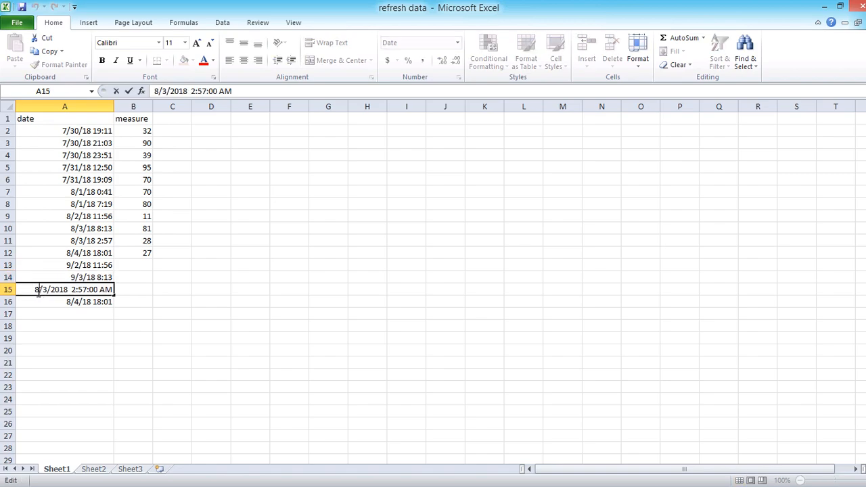
{"action": "key", "text": "Return"}
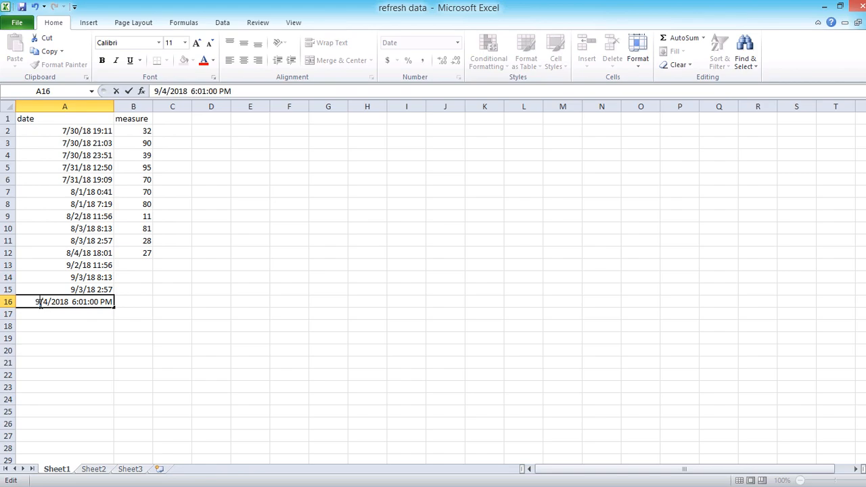
Step: Paste measures 11, 81, 28 and 27 beside the September dates and save the workbook
{"action": "left_click", "coordinate": [133, 217]}
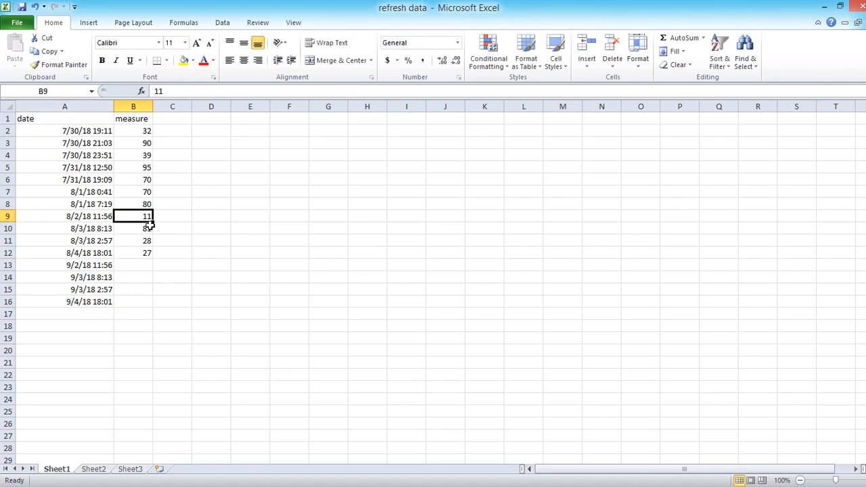
{"action": "left_click_drag", "start_coordinate": [133, 217], "coordinate": [133, 253]}
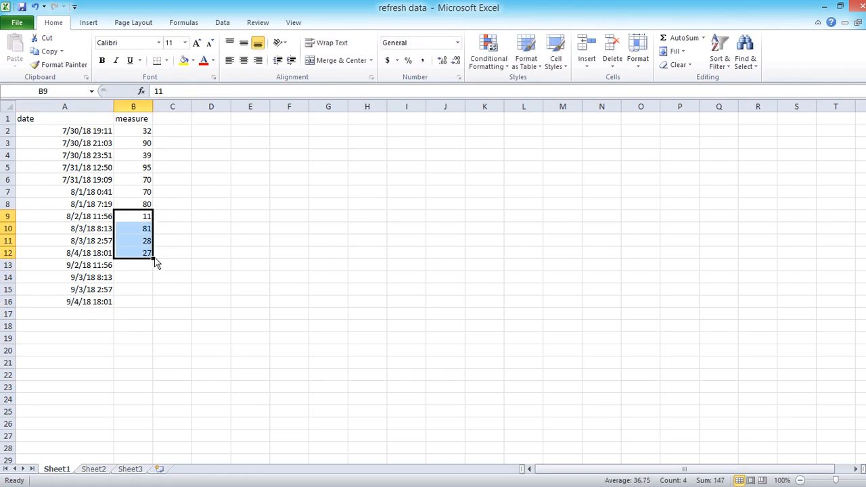
{"action": "left_click", "coordinate": [132, 264]}
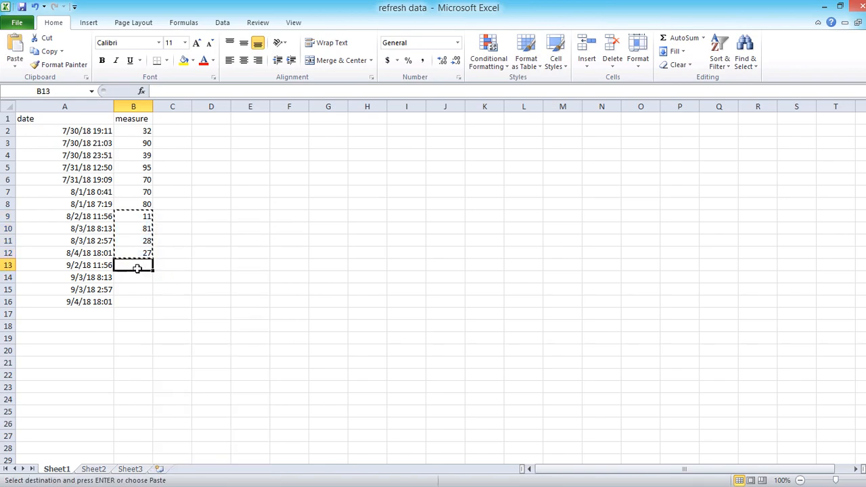
{"action": "right_click", "coordinate": [132, 264]}
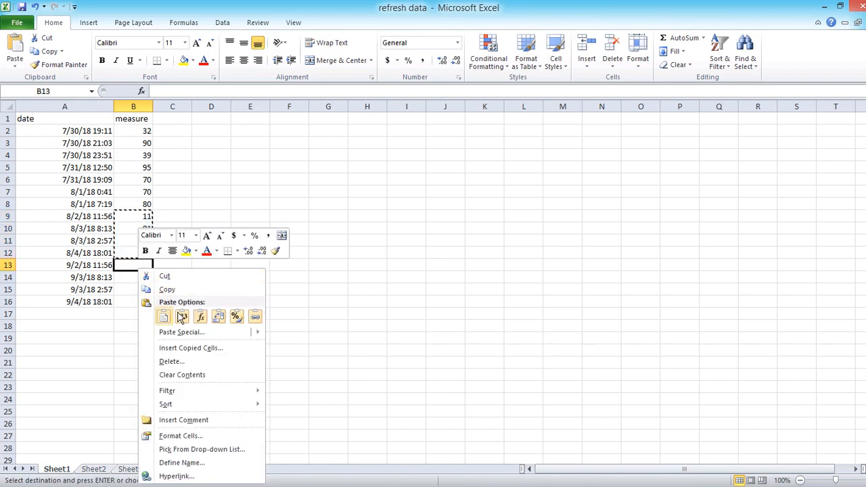
{"action": "left_click", "coordinate": [163, 317]}
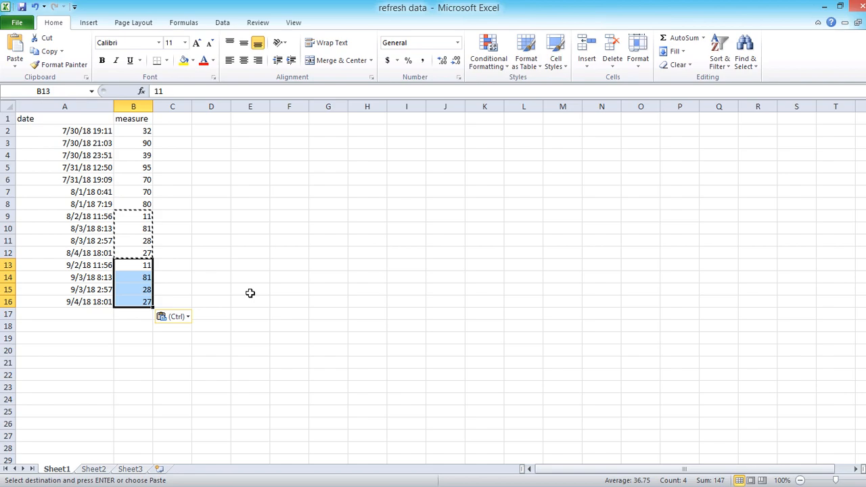
{"action": "left_click", "coordinate": [250, 289]}
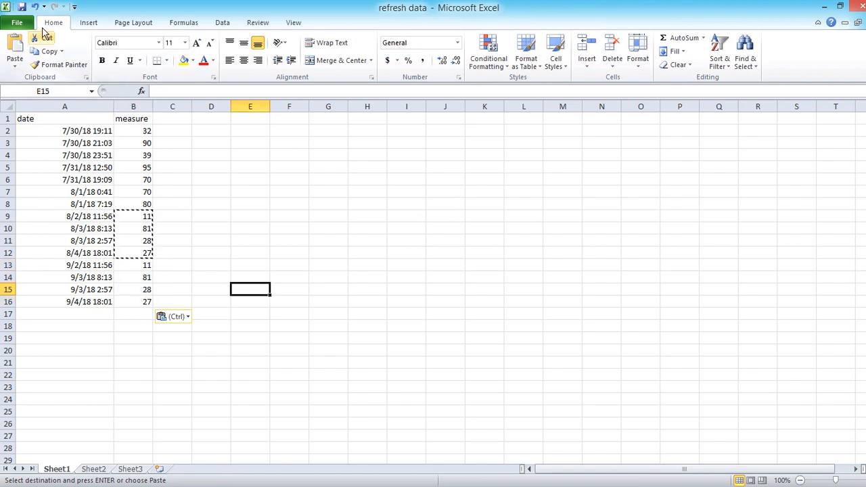
{"action": "key", "text": "escape"}
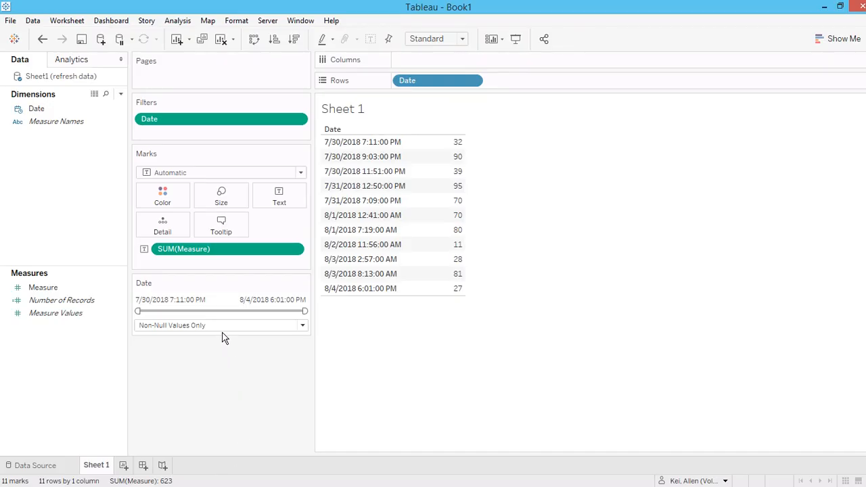
Step: Refresh the Sheet1 data source so the September rows appear and the slider ends at 9/4/2018
{"action": "left_click", "coordinate": [303, 283]}
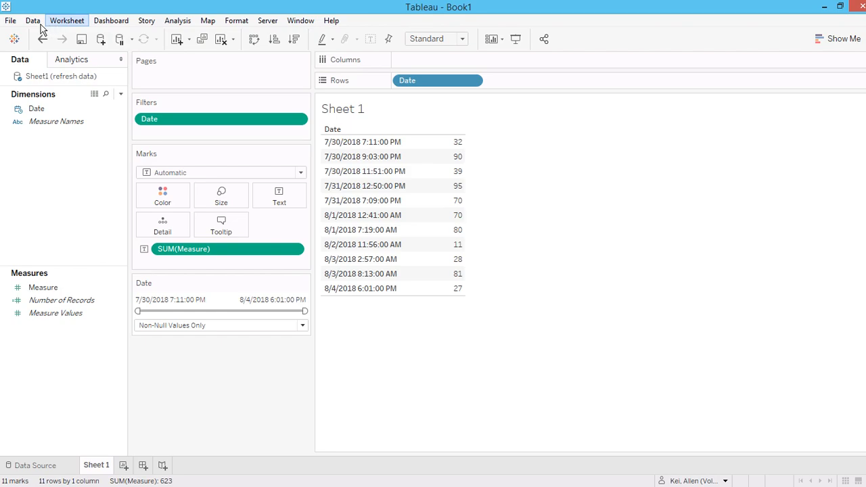
{"action": "left_click", "coordinate": [32, 20]}
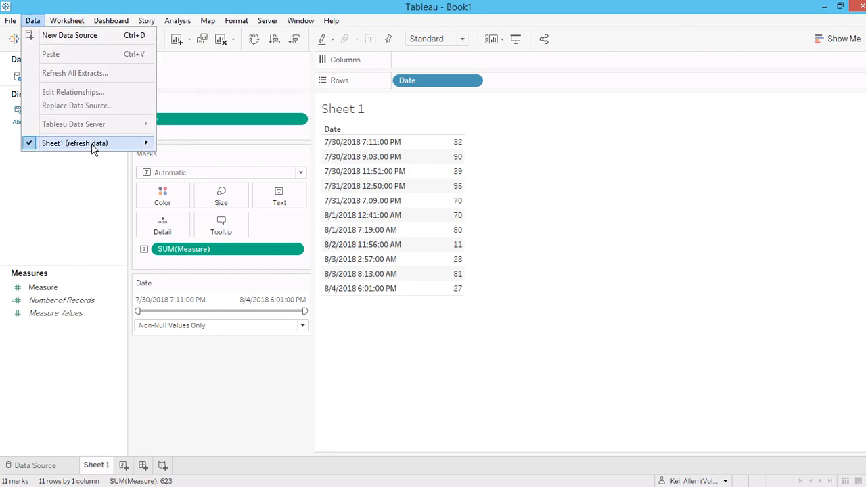
{"action": "mouse_move", "coordinate": [176, 384]}
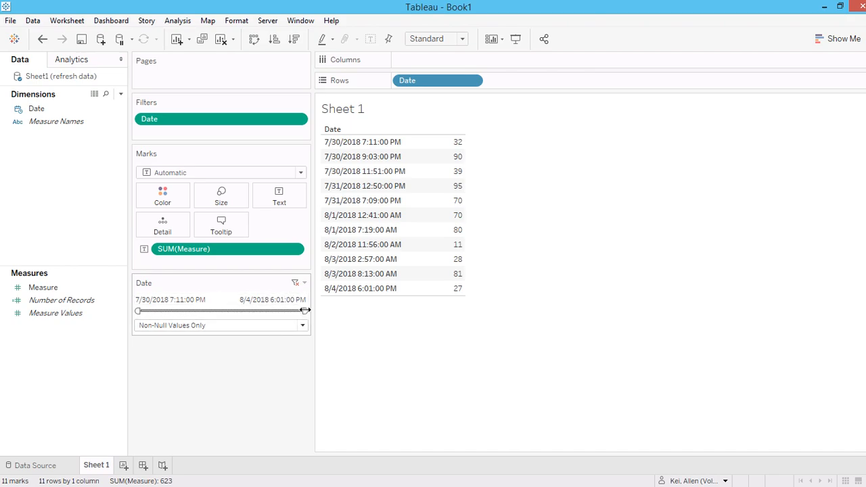
{"action": "left_click", "coordinate": [265, 299]}
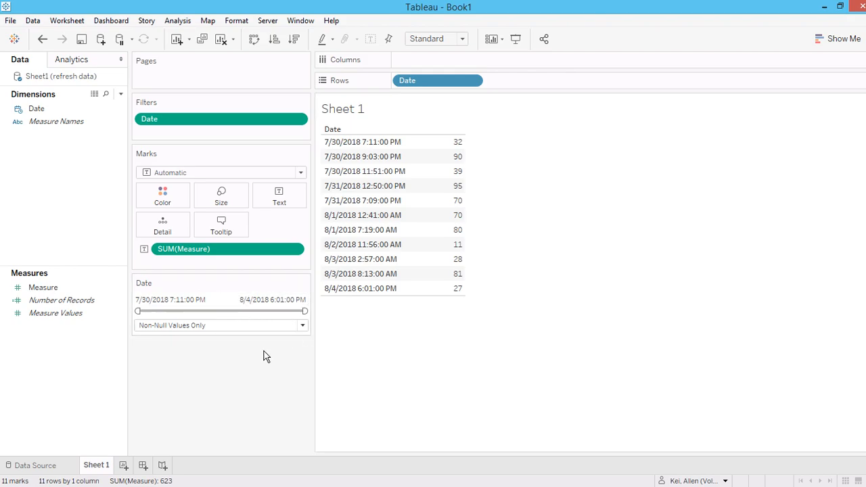
{"action": "left_click", "coordinate": [66, 20]}
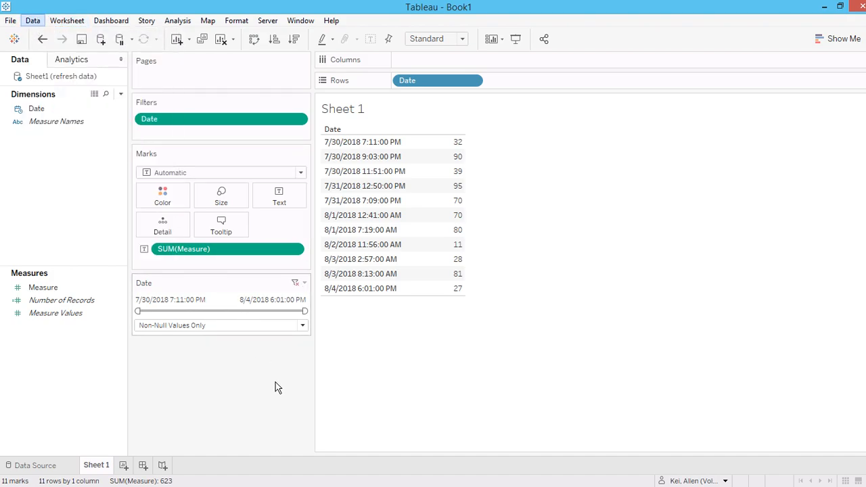
{"action": "left_click", "coordinate": [32, 21]}
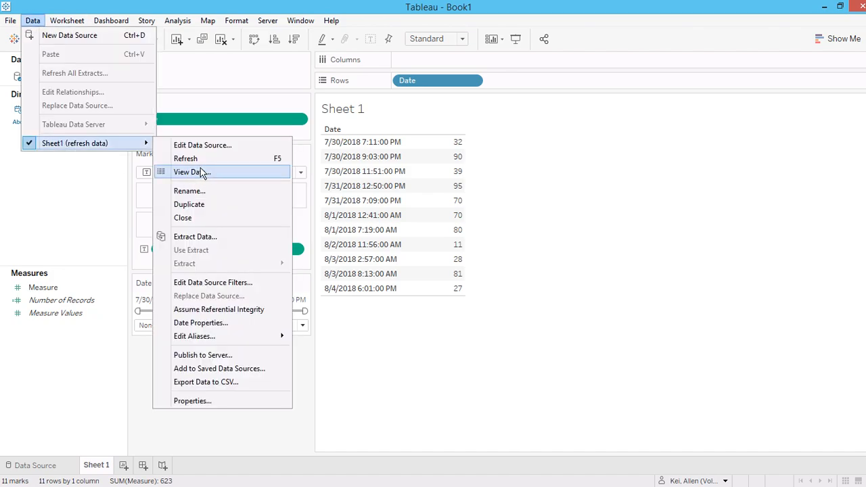
{"action": "mouse_move", "coordinate": [200, 158]}
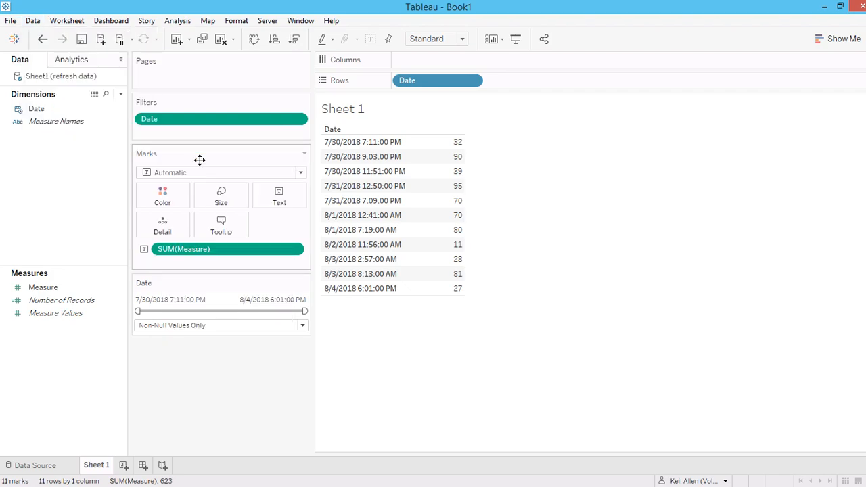
{"action": "left_click_drag", "start_coordinate": [303, 310], "coordinate": [303, 310]}
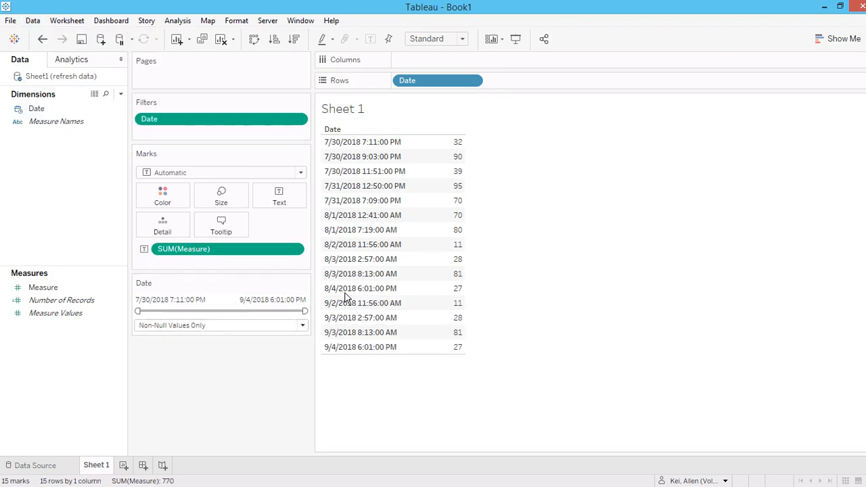
{"action": "left_click", "coordinate": [268, 299]}
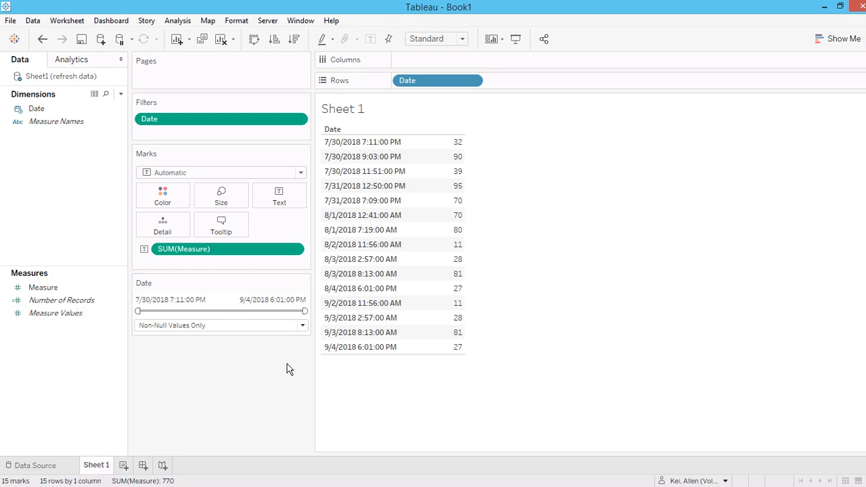
{"action": "mouse_move", "coordinate": [308, 360]}
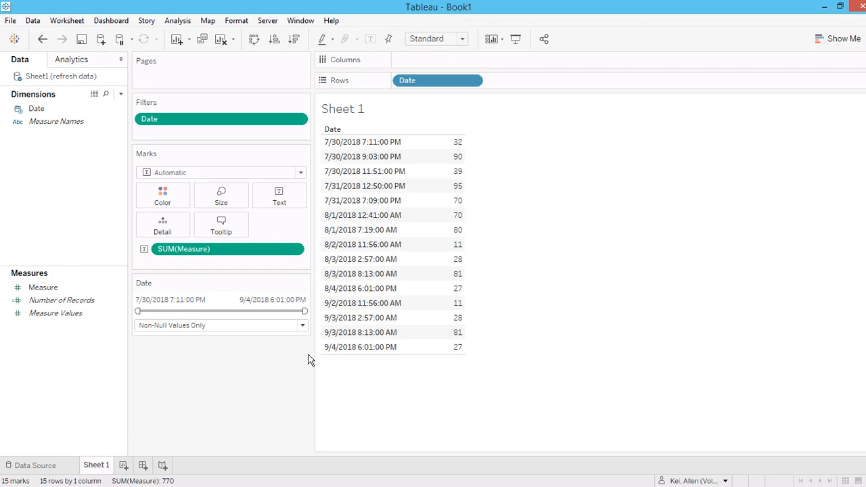
{"action": "mouse_move", "coordinate": [280, 281]}
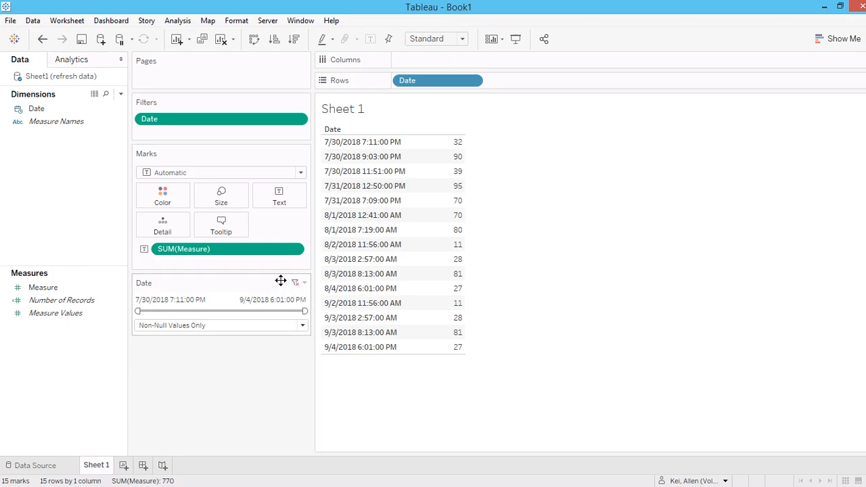
{"action": "mouse_move", "coordinate": [313, 377]}
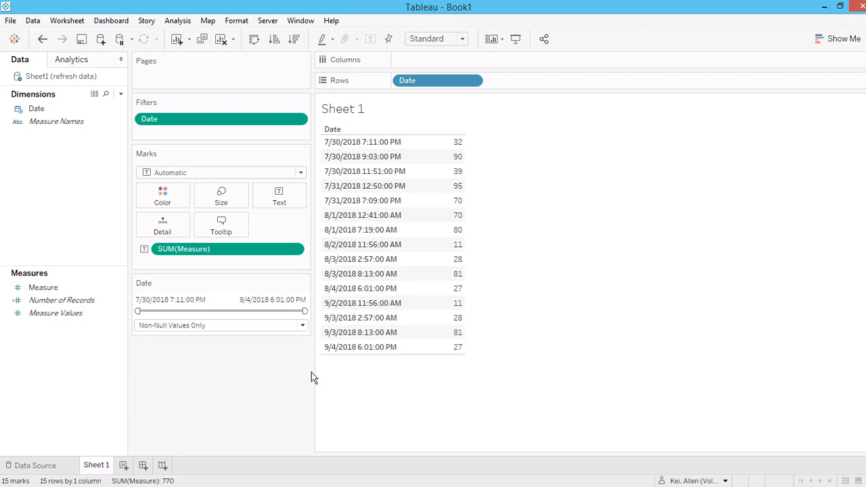
{"action": "mouse_move", "coordinate": [301, 381]}
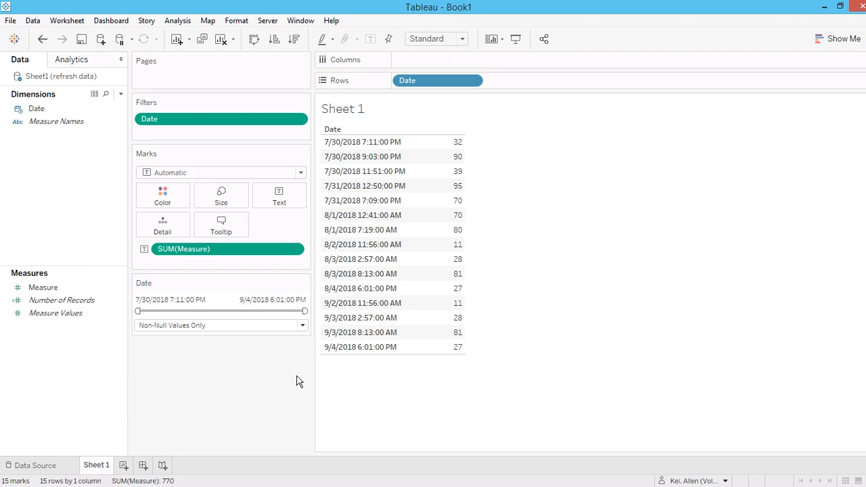